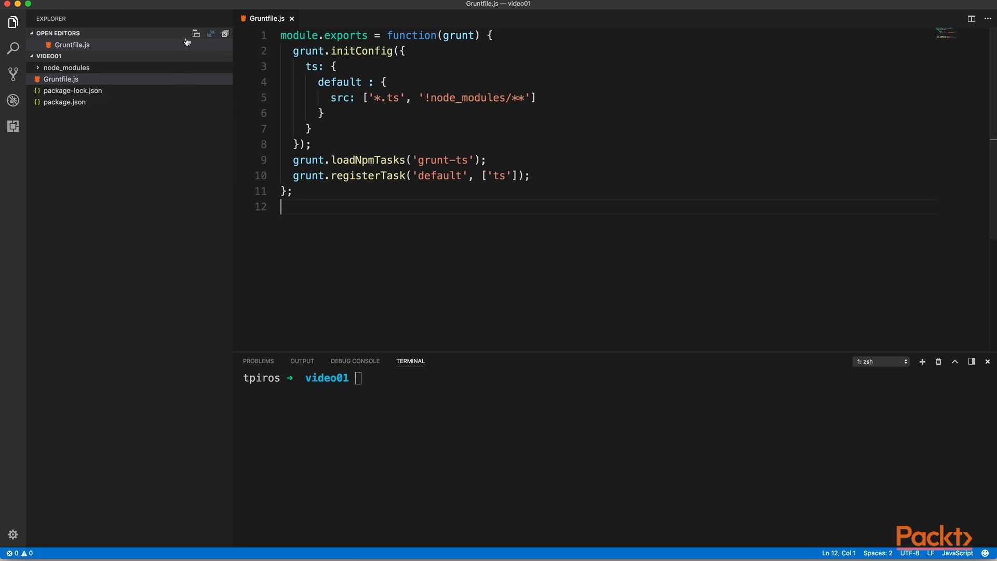
Step: Create tsconfig.json with umd module, es5 target, source maps, removed comments and watch, then save
{"action": "left_click", "coordinate": [183, 56]}
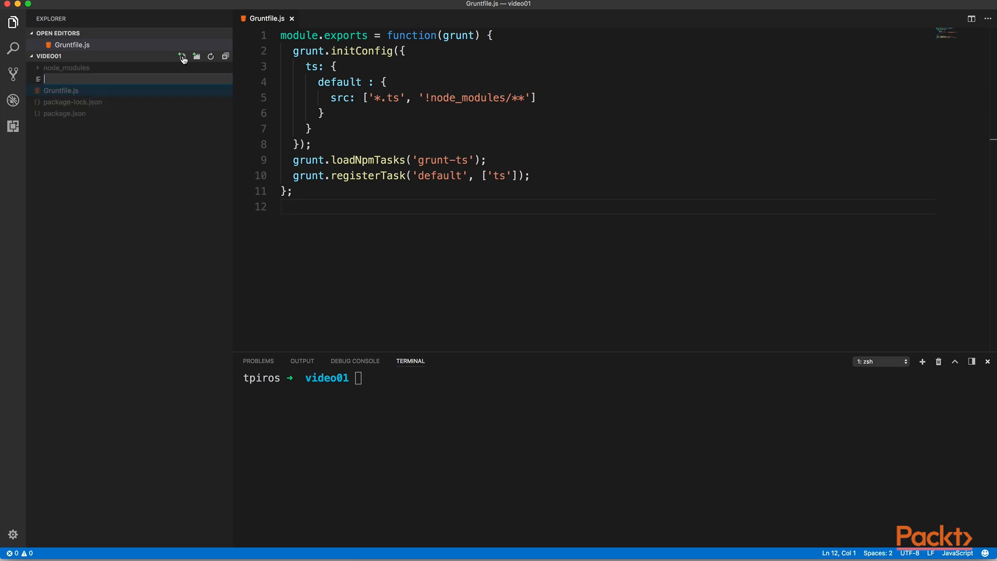
{"action": "type", "text": "tsconfig.jso"}
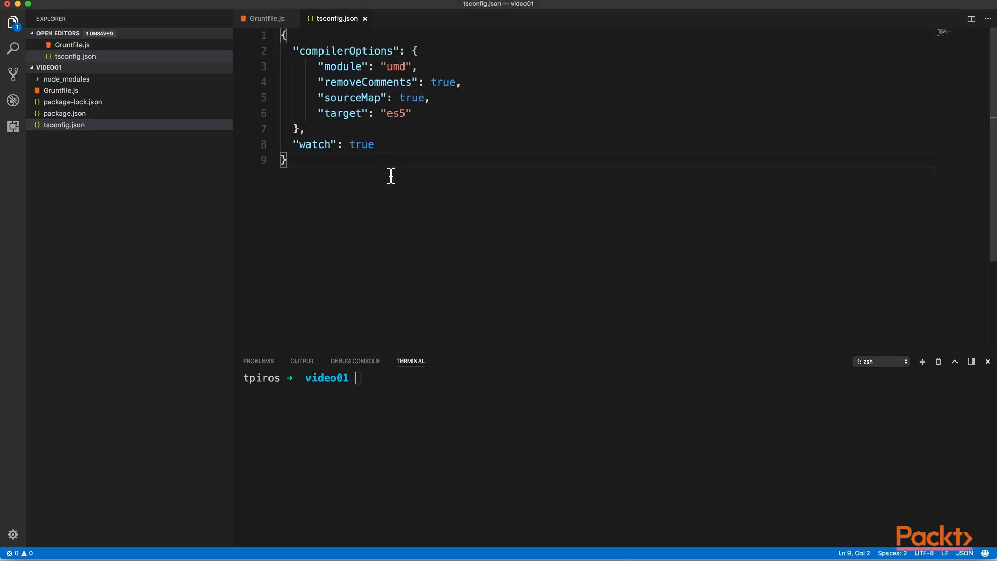
{"action": "key", "text": "cmd+s"}
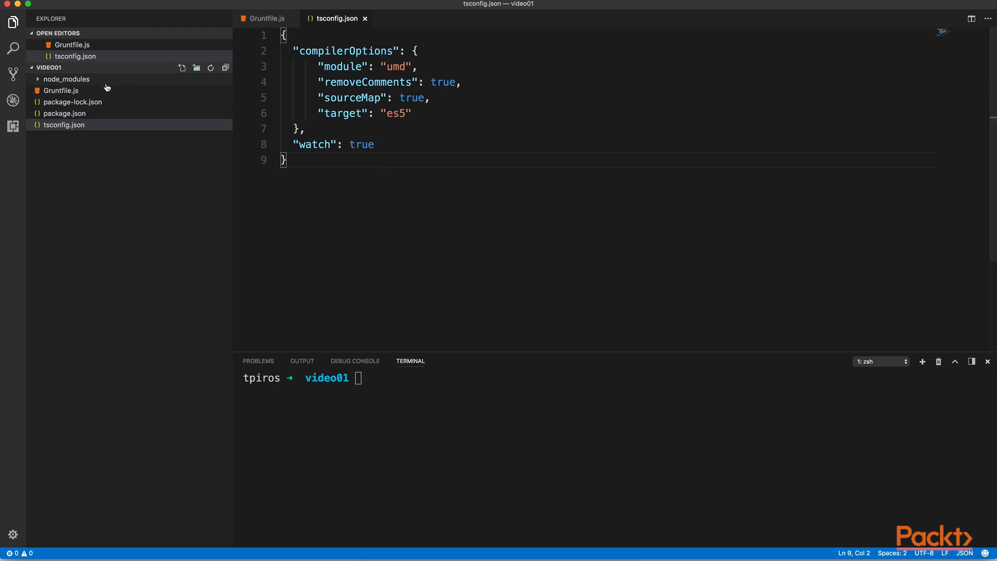
Step: Add tsconfig: true to the default ts target in Gruntfile.js
{"action": "left_click", "coordinate": [61, 90]}
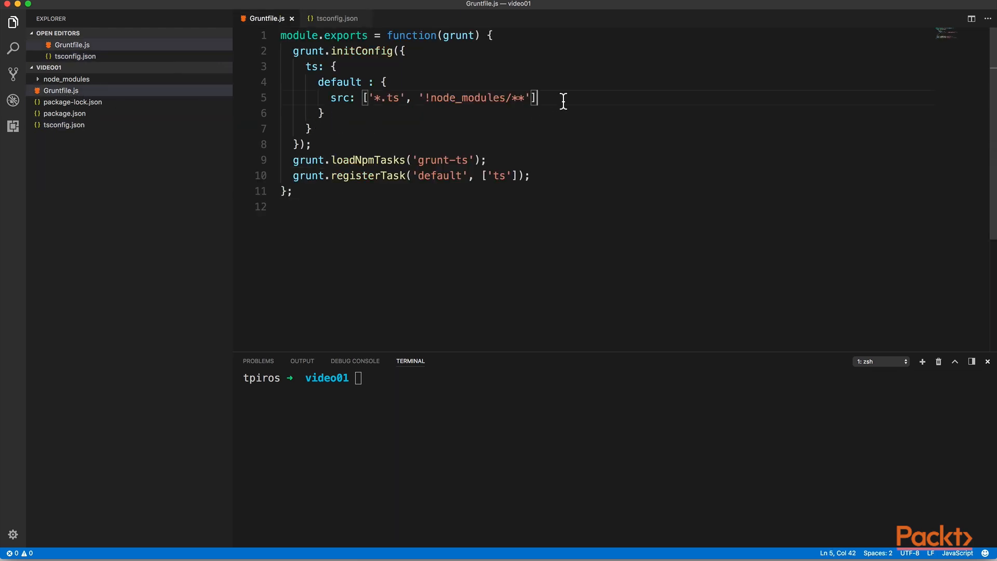
{"action": "type", "text": ","}
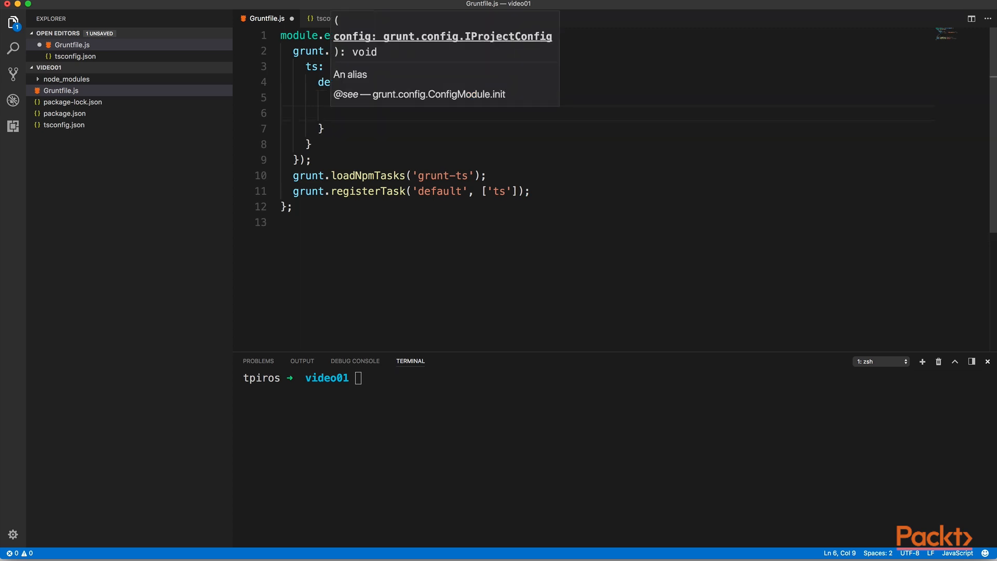
{"action": "type", "text": "ts"}
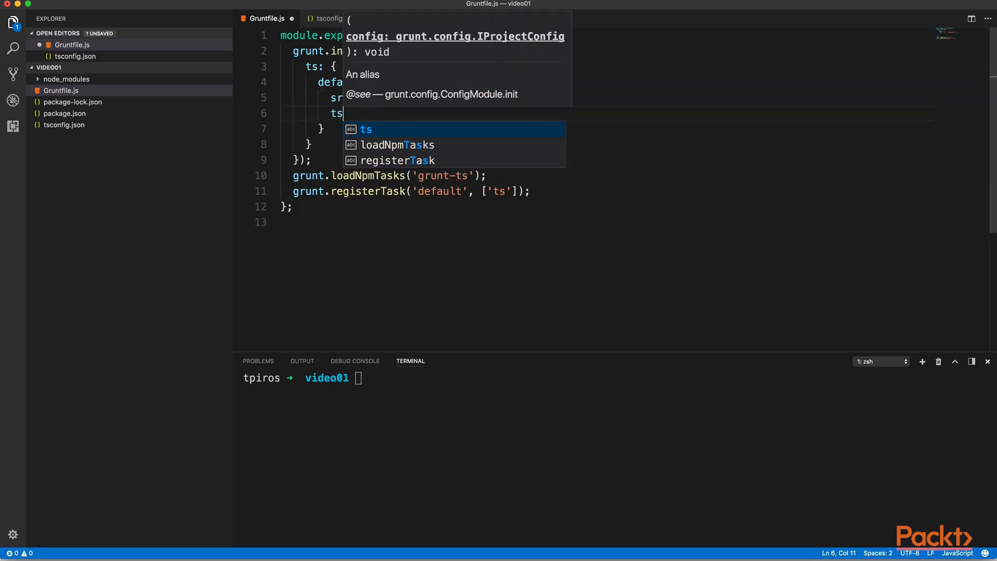
{"action": "type", "text": "config"}
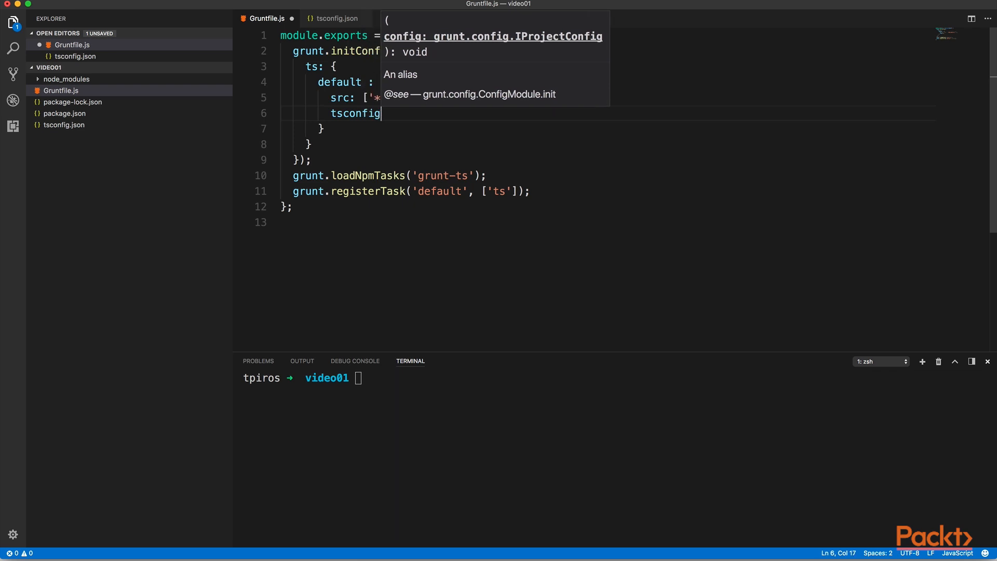
{"action": "type", "text": ": true"}
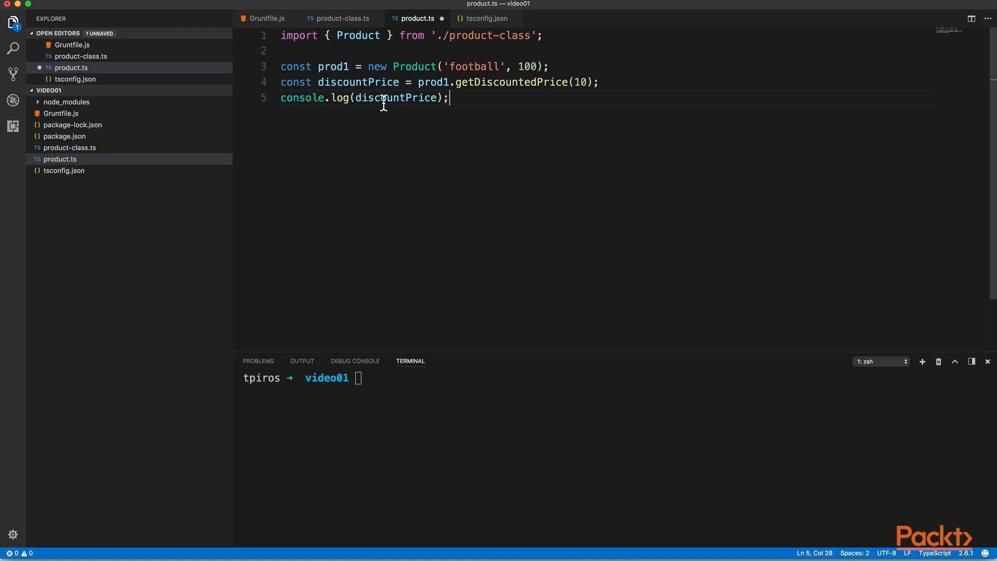
Step: Save product.ts with its Product import, football product priced 100 and discounted-price log
{"action": "key", "text": "cmd+s"}
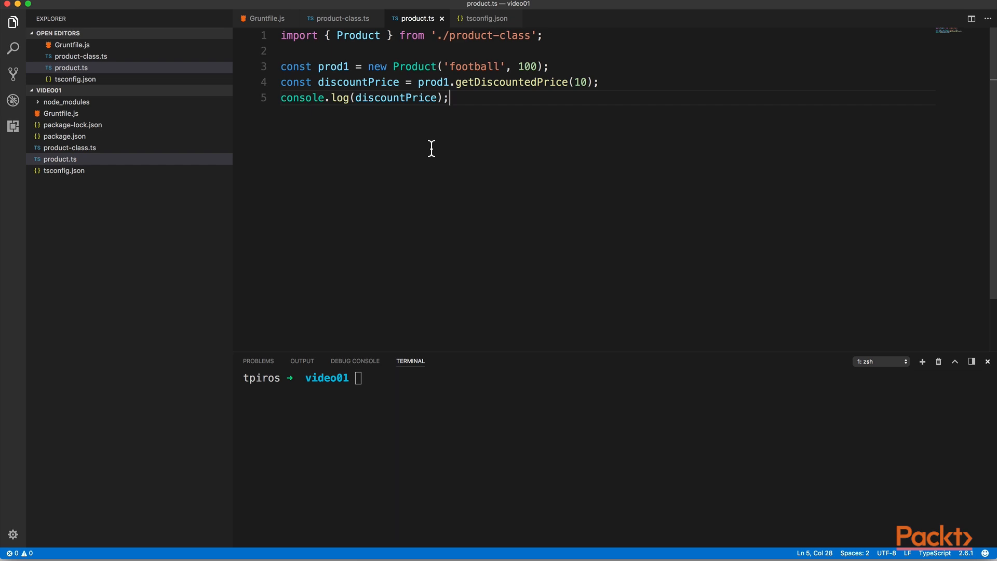
{"action": "mouse_move", "coordinate": [375, 456]}
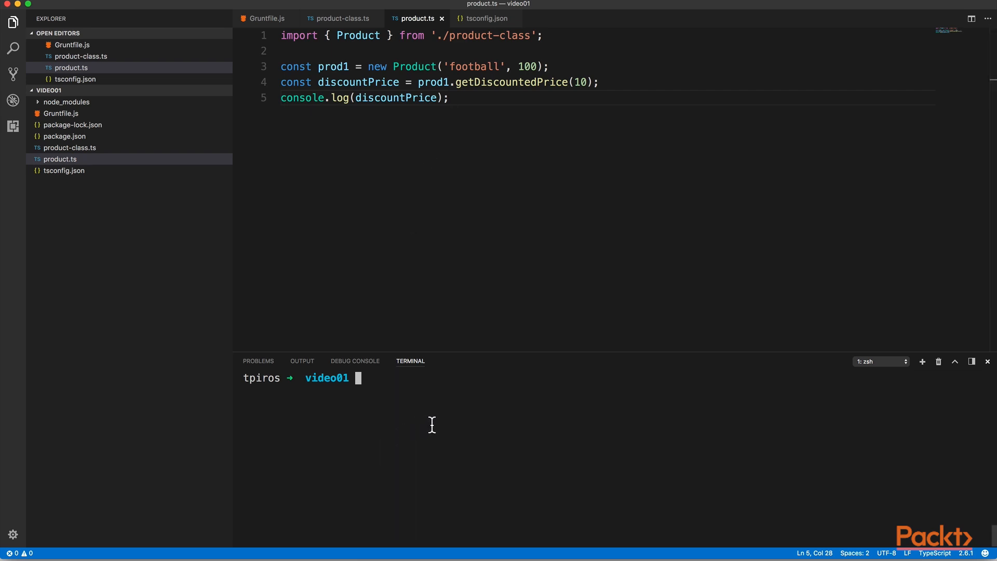
Step: Run grunt to compile the TypeScript files, then install grunt-contrib-watch as a dev dependency
{"action": "type", "text": "grunt"}
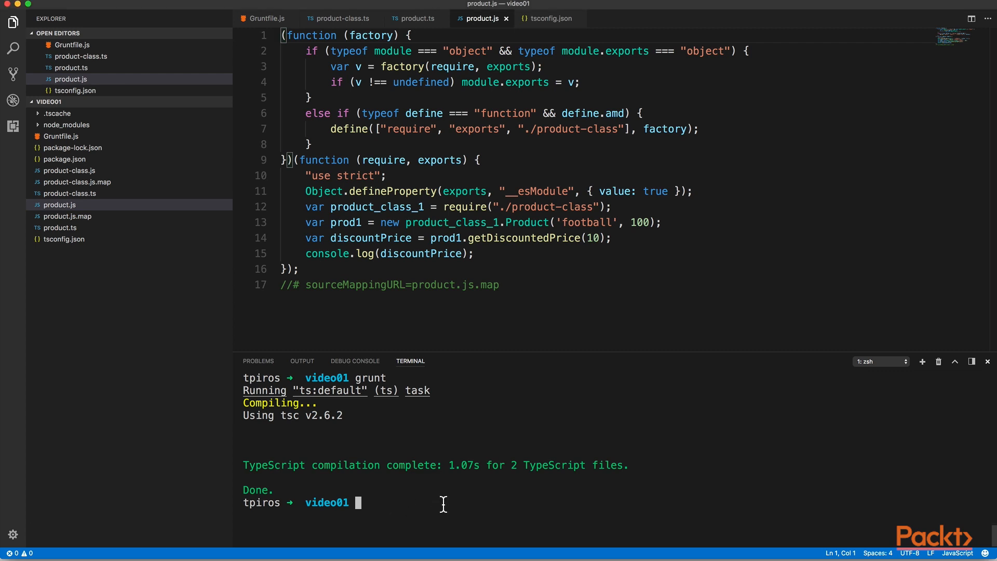
{"action": "type", "text": "npm i --save-dev grunt-contrib-watch"}
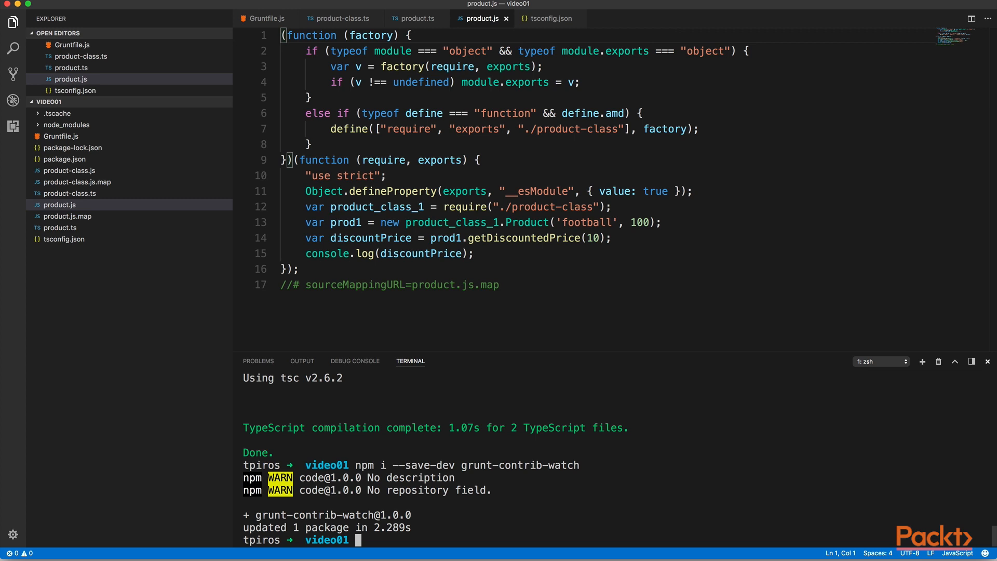
Step: Load grunt-contrib-watch in Gruntfile.js and add 'watch' to the default registerTask list
{"action": "left_click", "coordinate": [71, 136]}
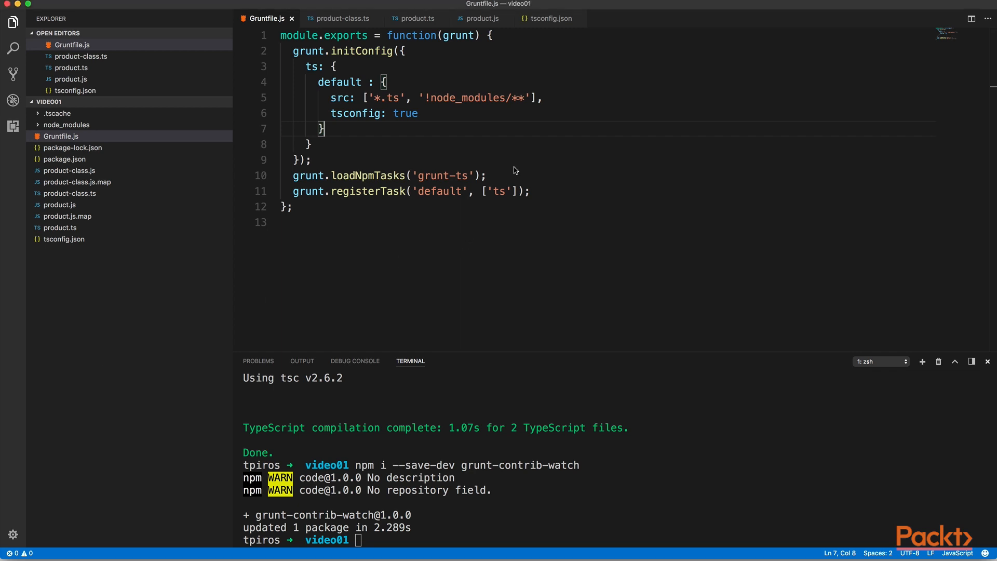
{"action": "type", "text": "grunt.loadNpmTasks('grunt-contrib-watch');"}
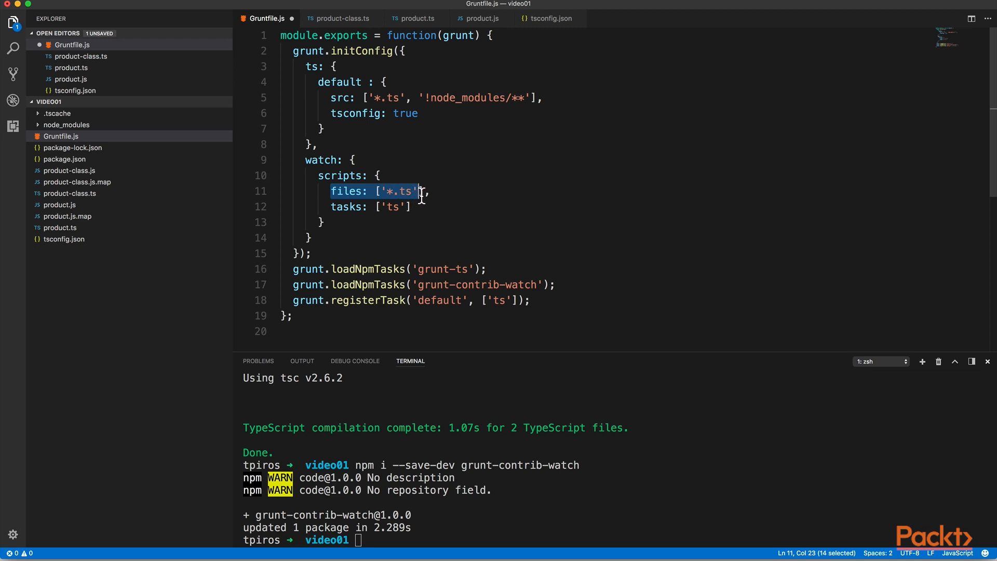
{"action": "key", "text": "shift+Right"}
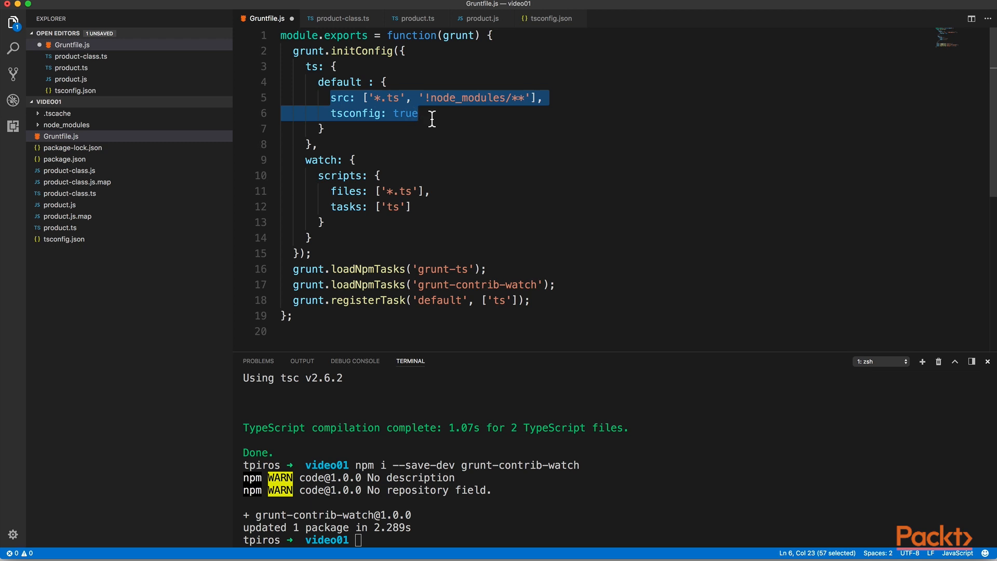
{"action": "mouse_move", "coordinate": [500, 304]}
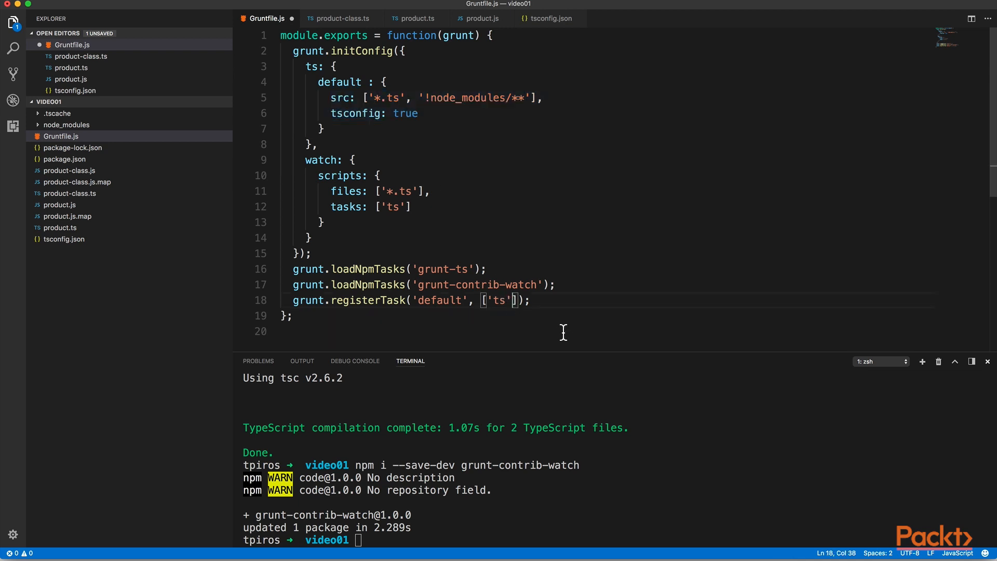
{"action": "type", "text": ", 'watch'"}
{"action": "left_click", "coordinate": [302, 540]}
{"action": "type", "text": "grunt"}
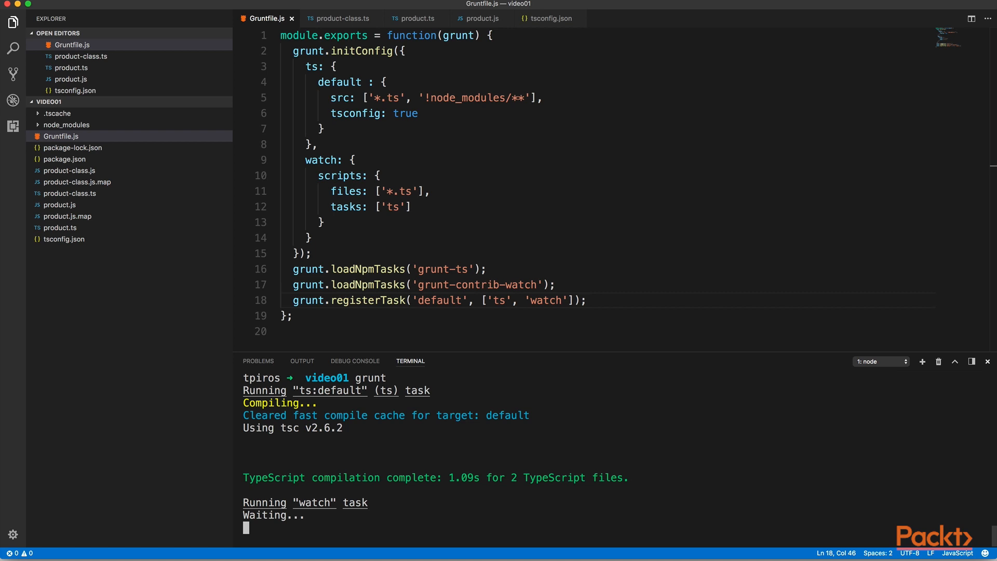
{"action": "mouse_move", "coordinate": [351, 199]}
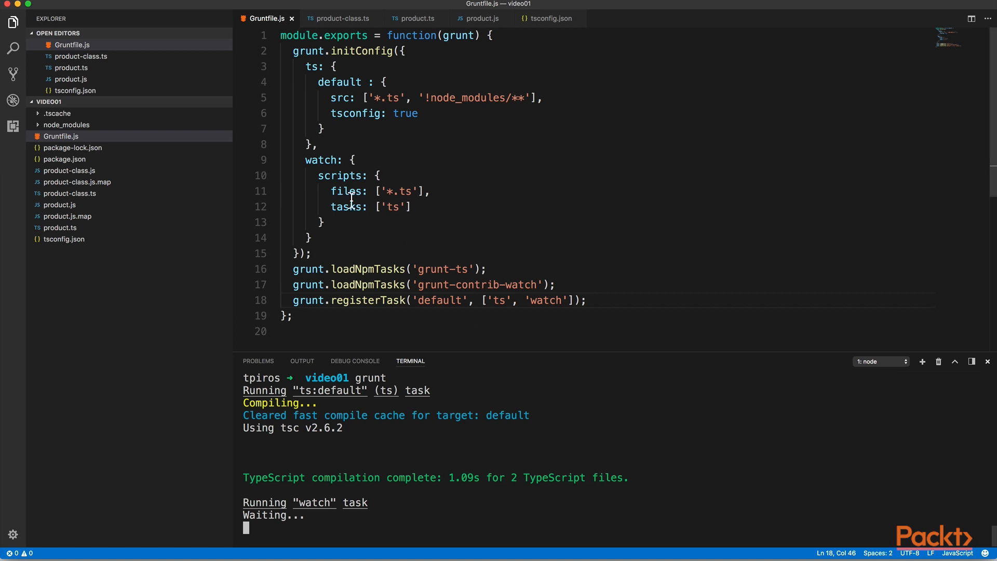
{"action": "mouse_move", "coordinate": [107, 198]}
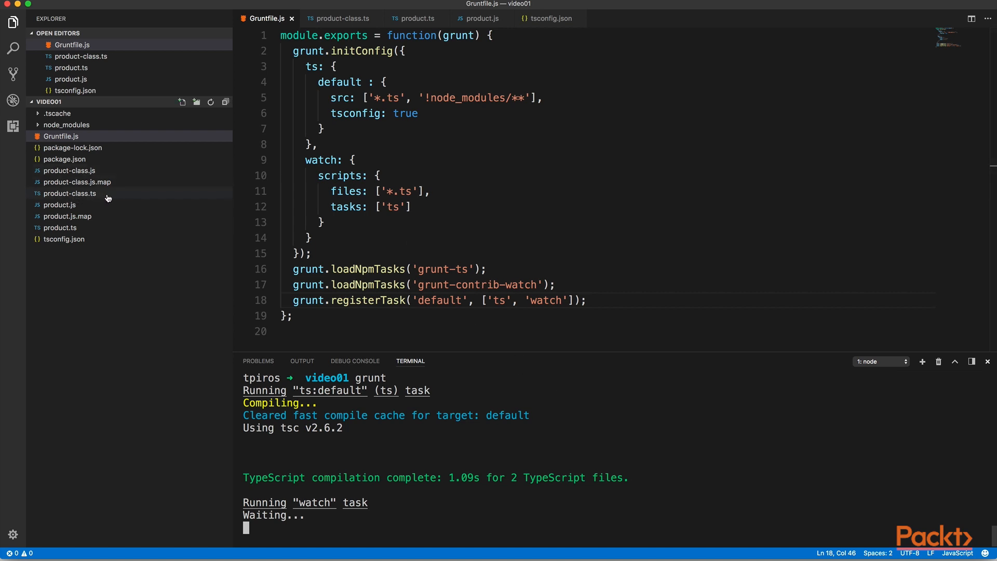
Step: Add getProductName(): string returning this.name to the Product class in product-class.ts
{"action": "left_click", "coordinate": [338, 17]}
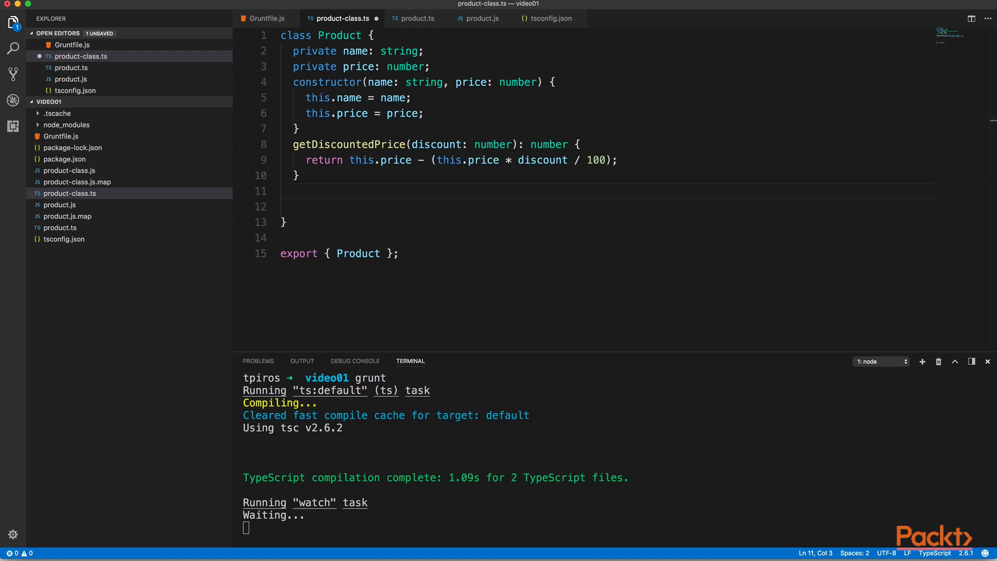
{"action": "type", "text": "getProductNa"}
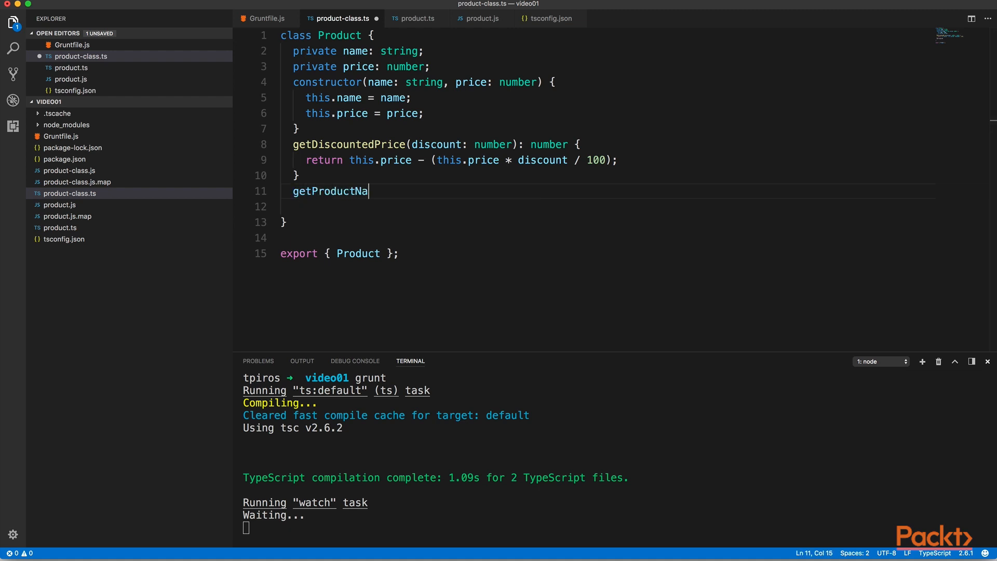
{"action": "type", "text": "me(): string {"}
{"action": "type", "text": "return"}
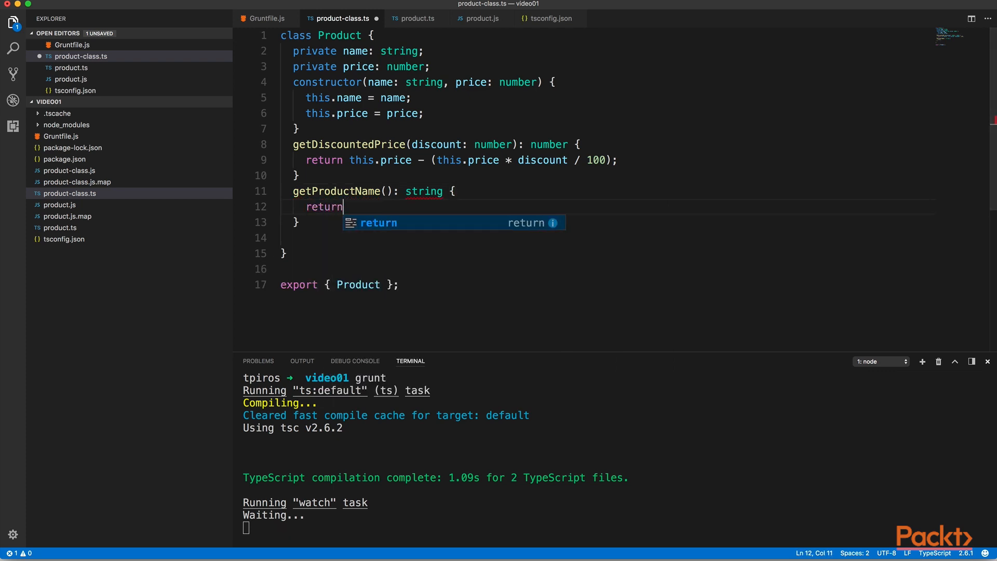
{"action": "type", "text": "this.name;"}
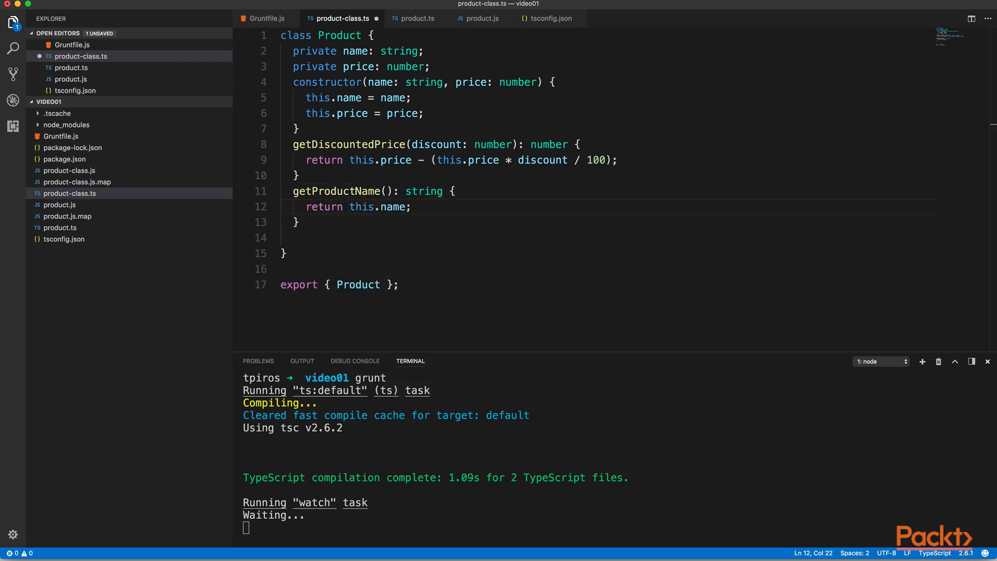
{"action": "mouse_move", "coordinate": [63, 362]}
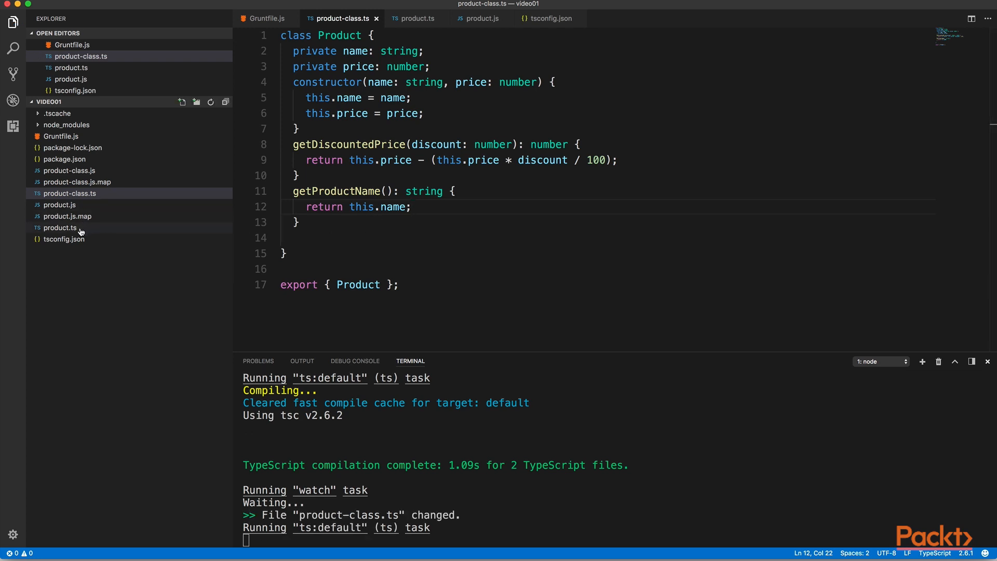
{"action": "left_click", "coordinate": [416, 18]}
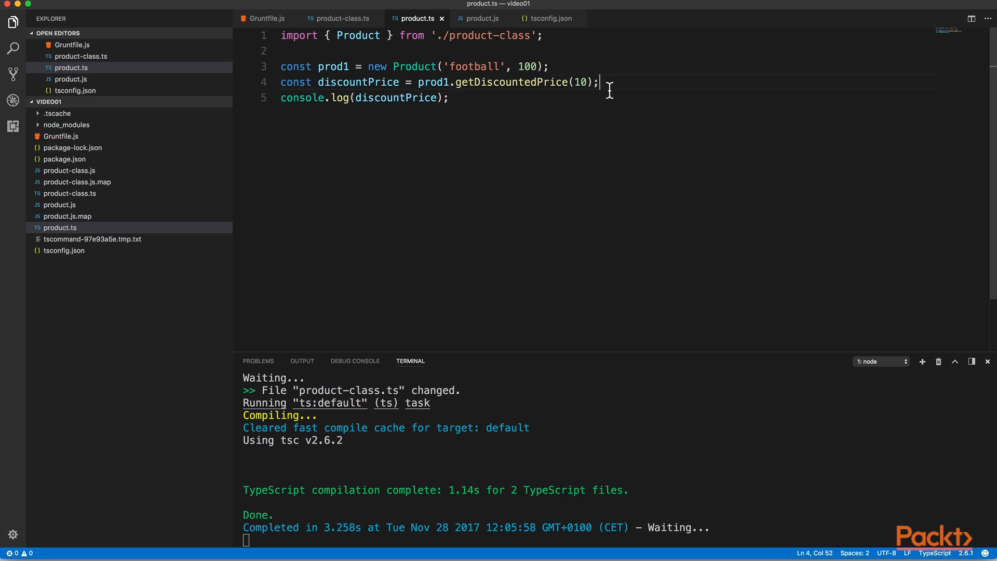
Step: Store prod1.getProductName() in prodName and log a template string with prodName and discountPrice
{"action": "type", "text": "const"}
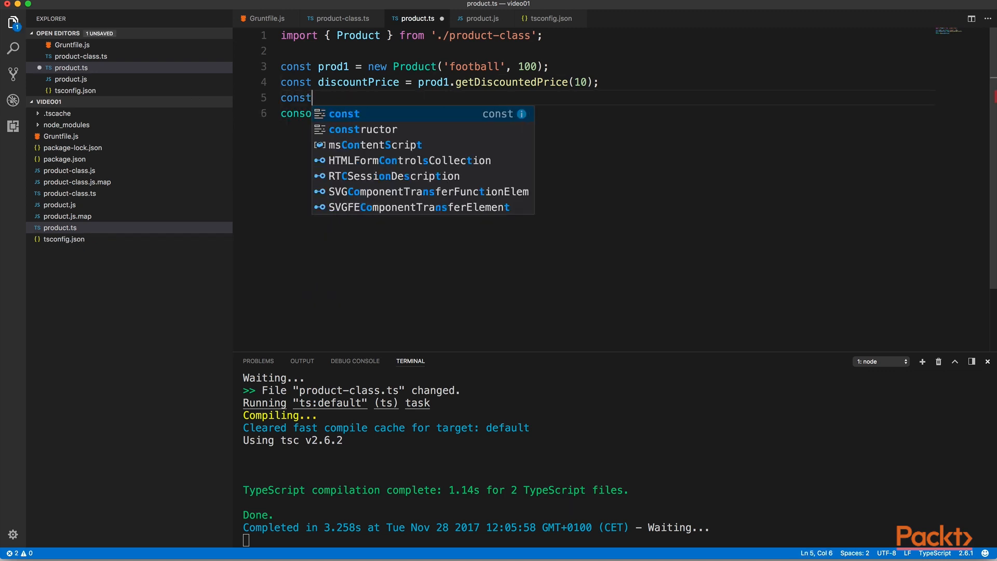
{"action": "type", "text": "prod"}
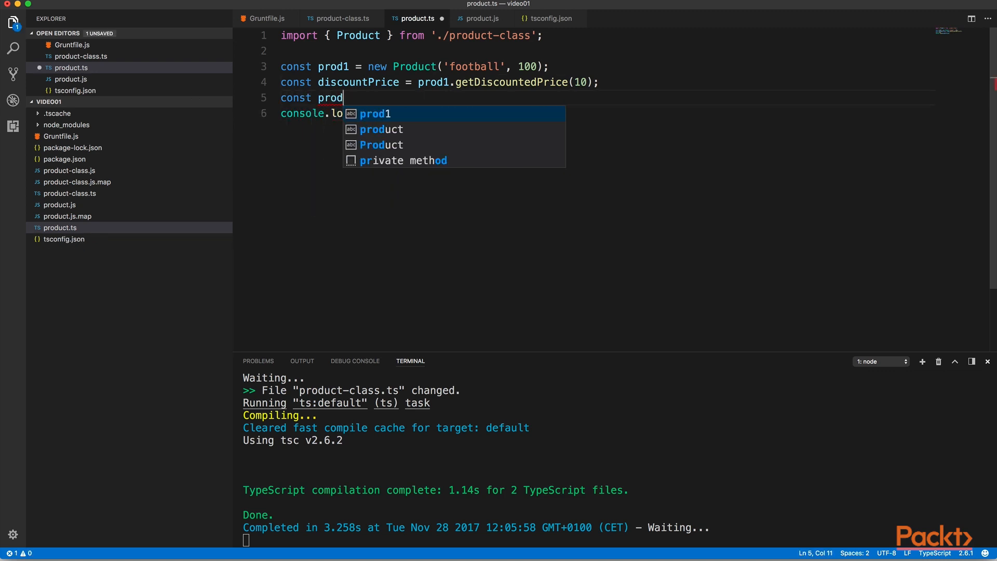
{"action": "type", "text": "Name = prod1.getProductName("}
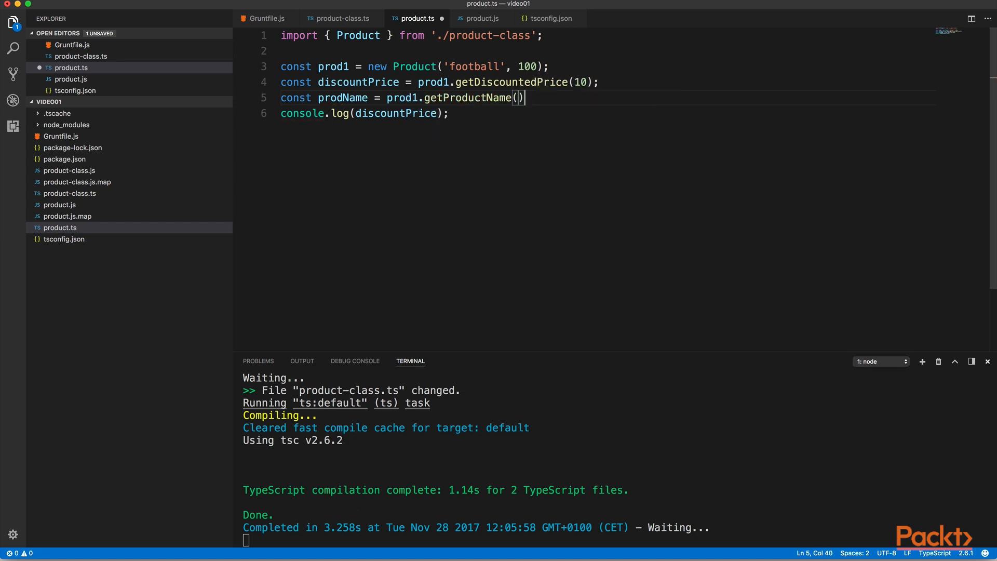
{"action": "type", "text": ";"}
{"action": "left_click", "coordinate": [371, 113]}
{"action": "type", "text": "`$"}
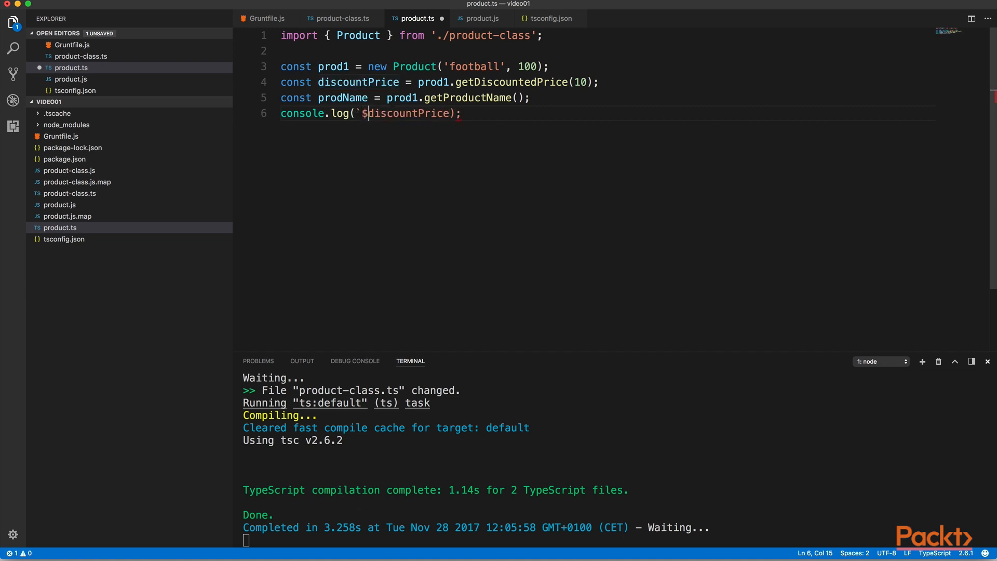
{"action": "type", "text": "{prodName} has a discounted price of ${"}
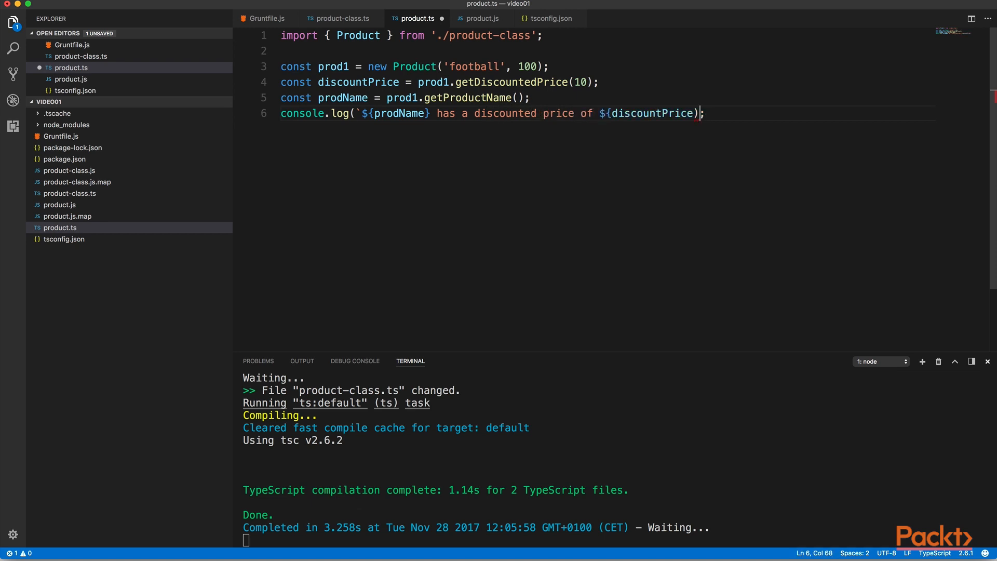
{"action": "type", "text": "`"}
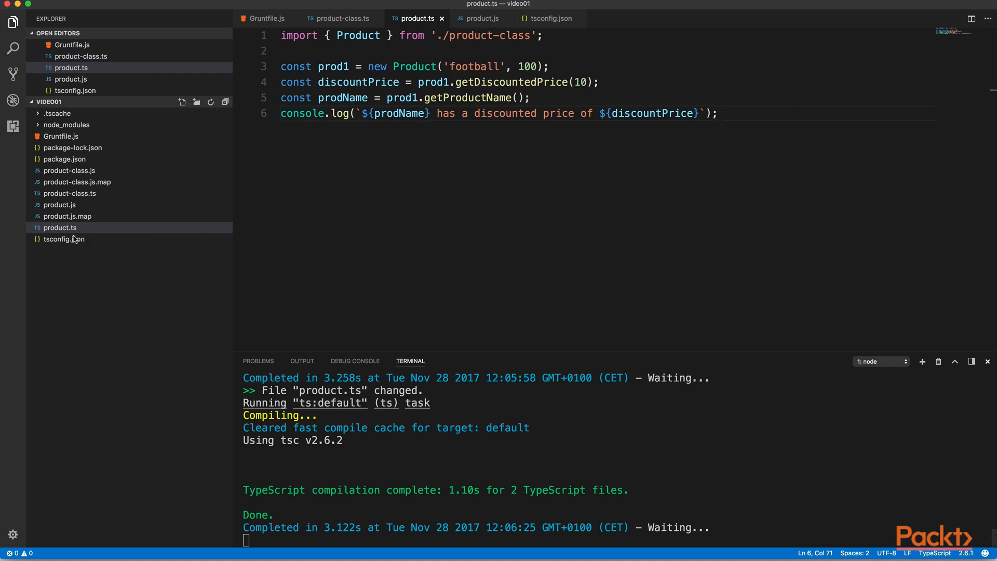
{"action": "mouse_move", "coordinate": [61, 204]}
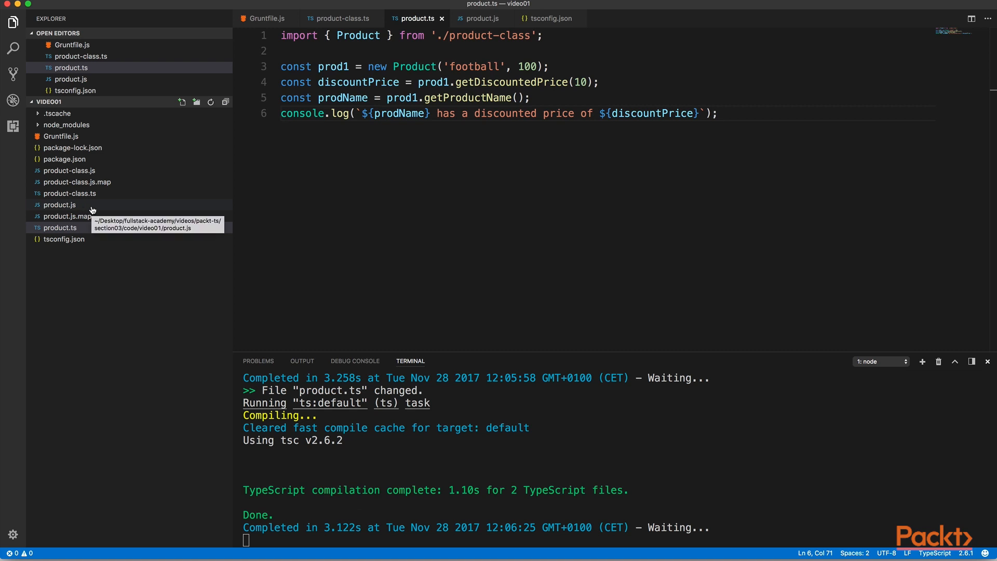
Step: View the regenerated product.js showing the prodName line and concatenated log message
{"action": "left_click", "coordinate": [61, 205]}
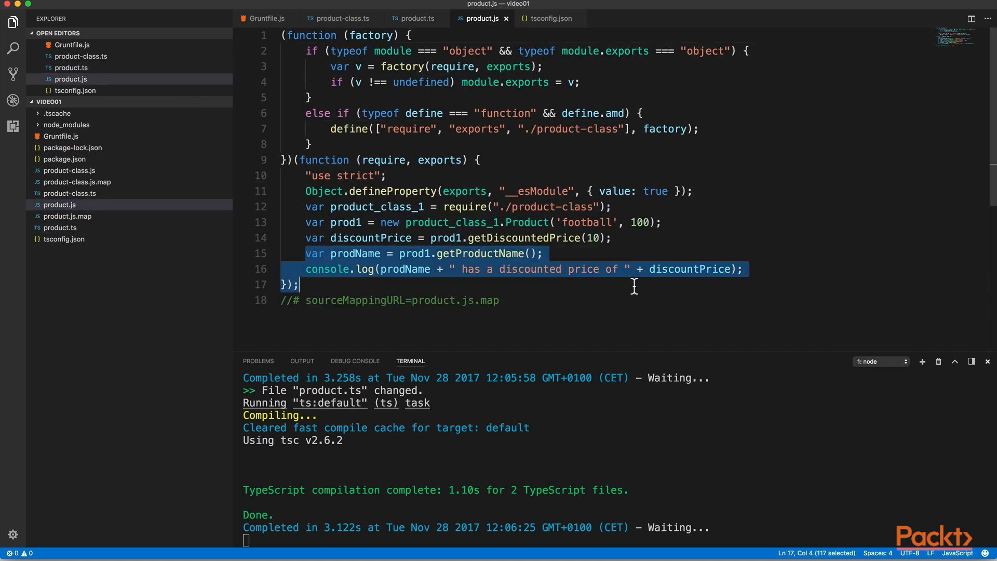
{"action": "left_click", "coordinate": [743, 269]}
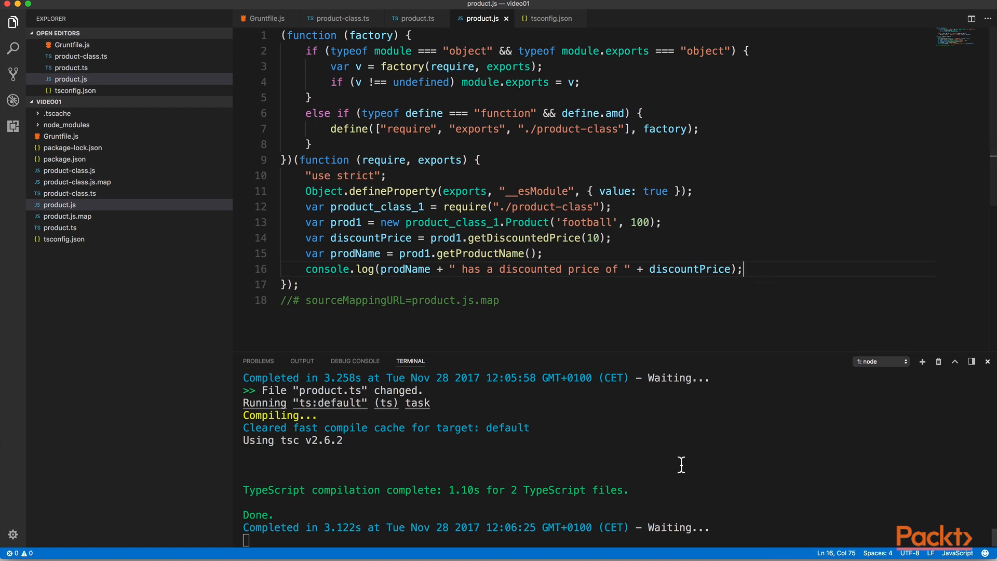